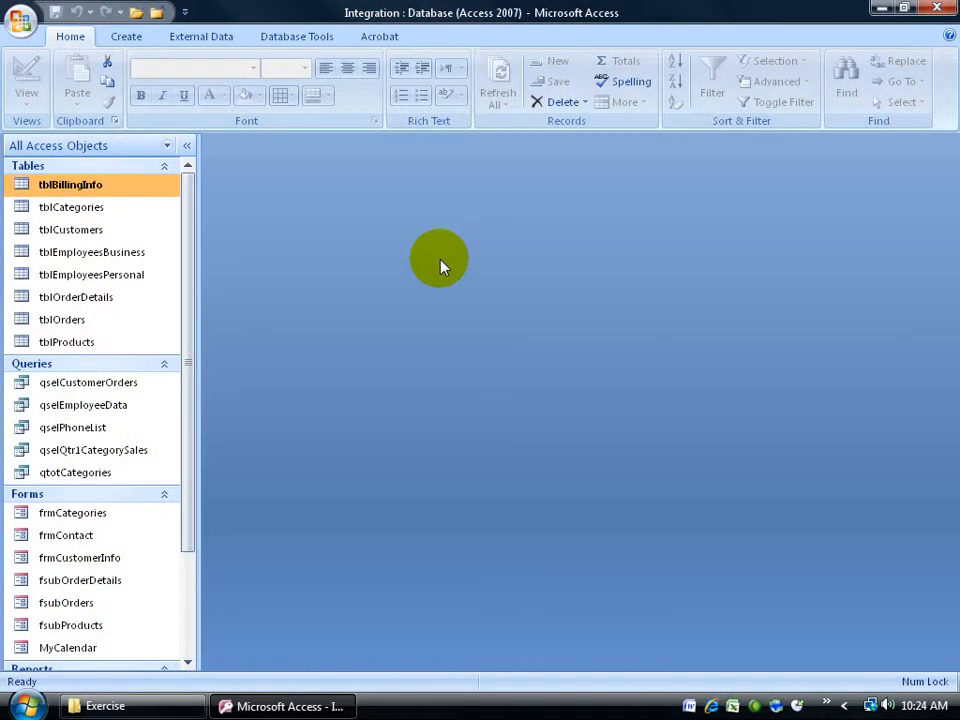
{"action": "mouse_move", "coordinate": [344, 248]}
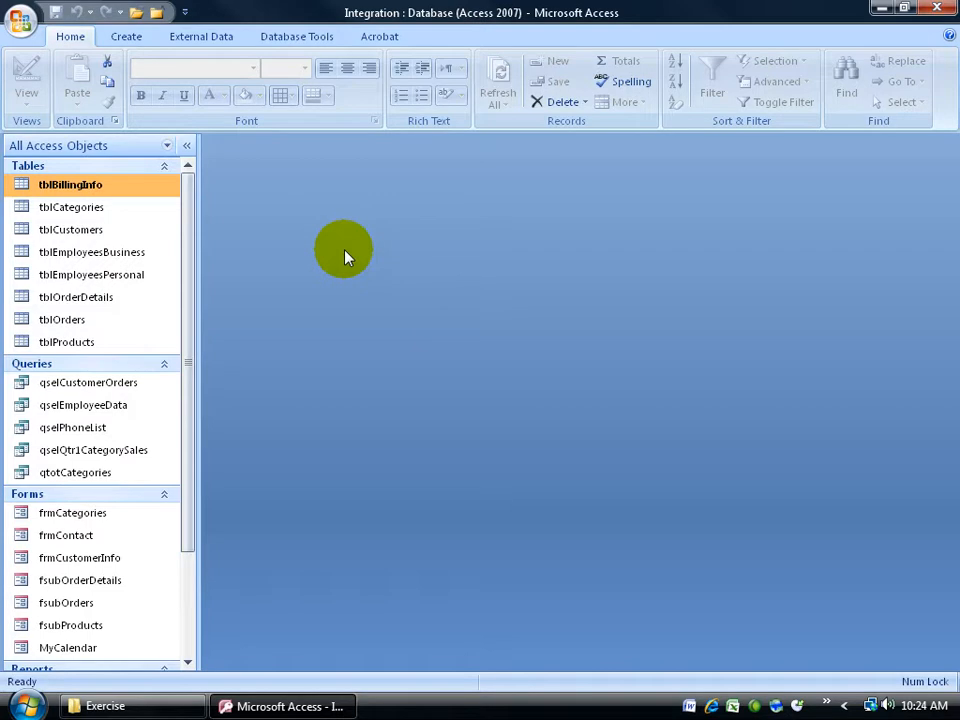
{"action": "mouse_move", "coordinate": [290, 240]}
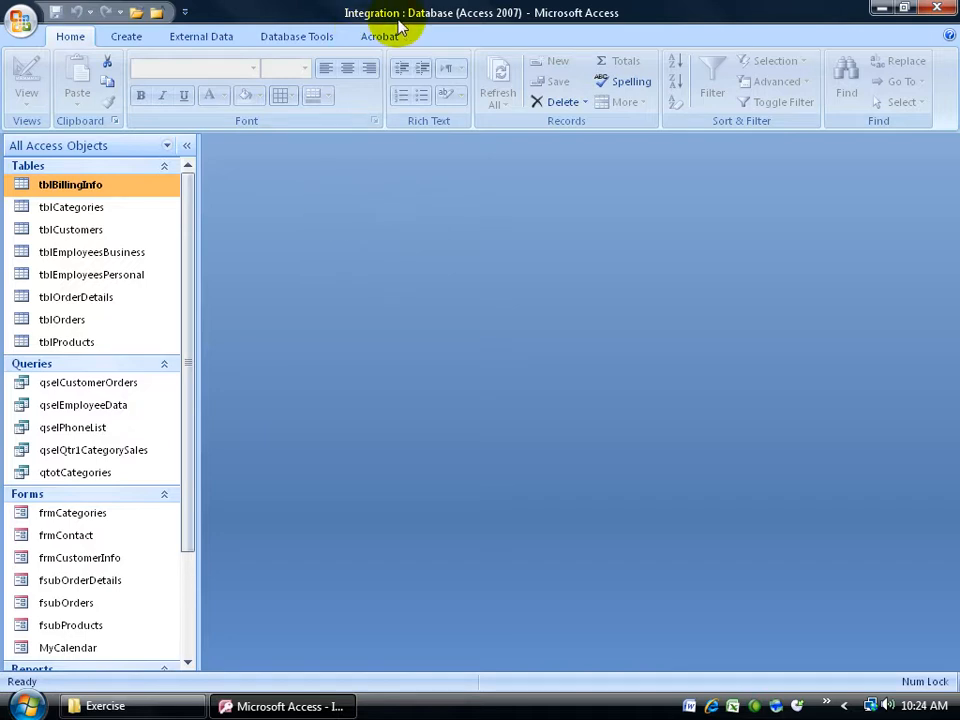
{"action": "mouse_move", "coordinate": [528, 224]}
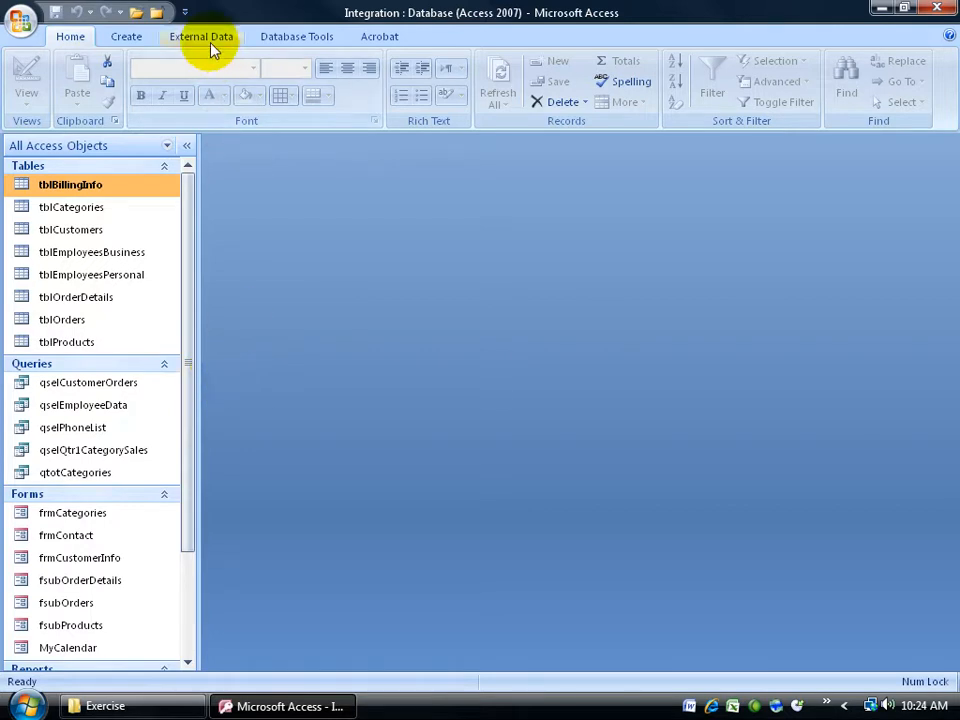
- Start a SharePoint List import from External Data, choosing to import the source data into a new table
{"action": "left_click", "coordinate": [206, 40]}
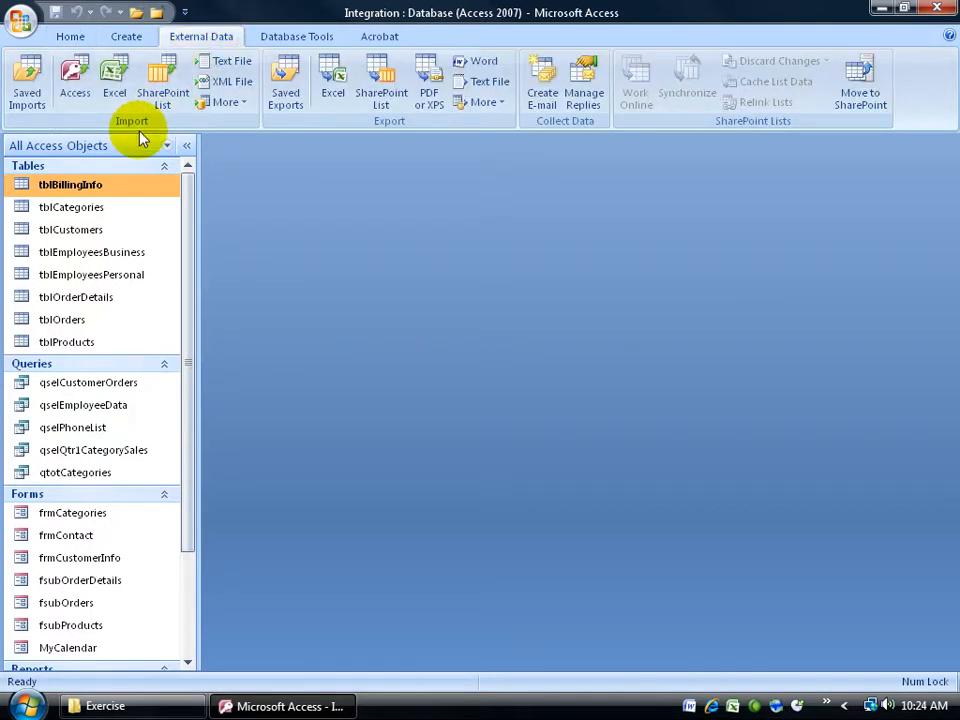
{"action": "left_click", "coordinate": [160, 78]}
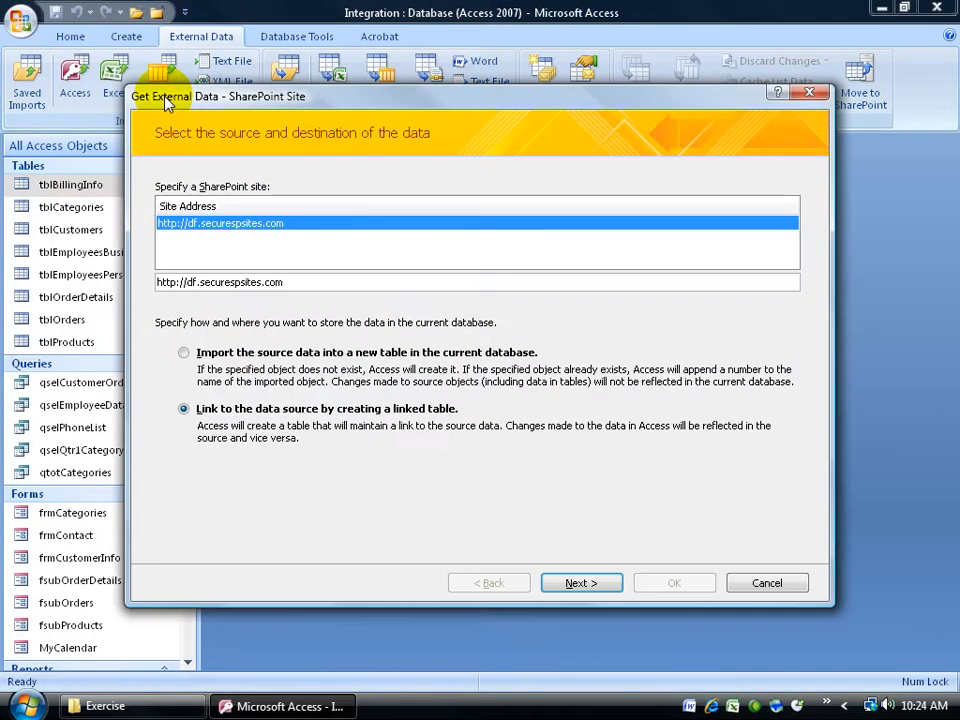
{"action": "mouse_move", "coordinate": [196, 308]}
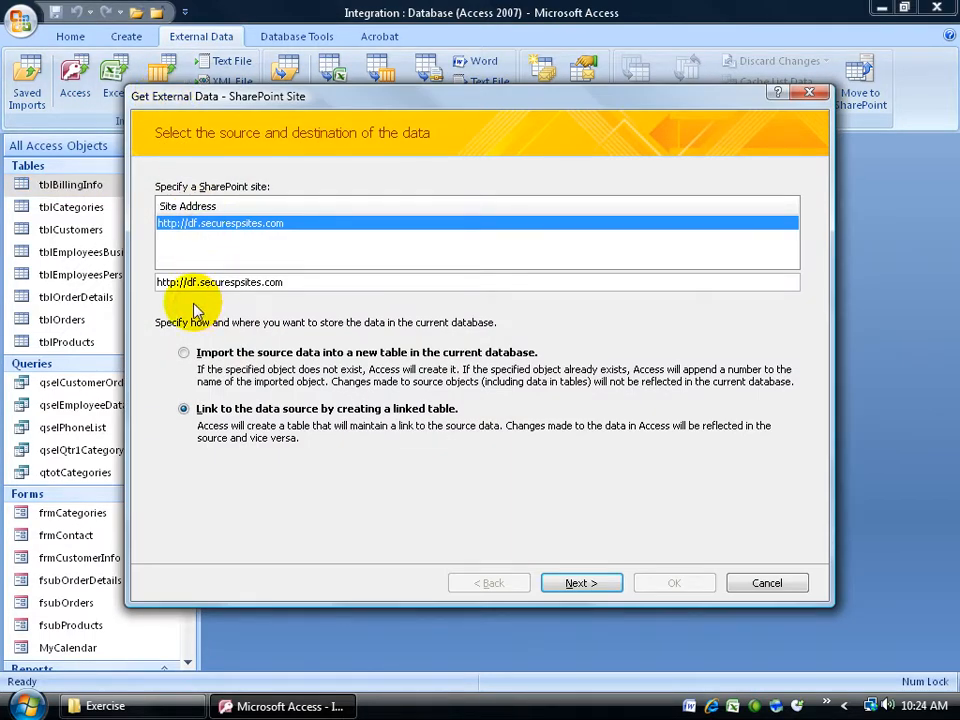
{"action": "mouse_move", "coordinate": [304, 304]}
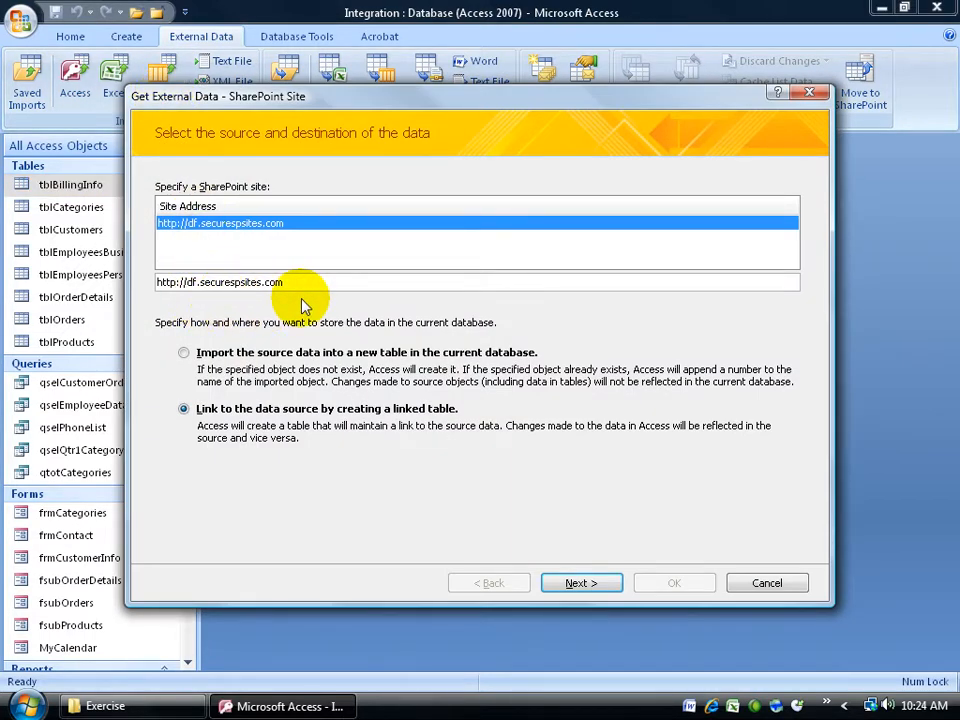
{"action": "left_click", "coordinate": [184, 352]}
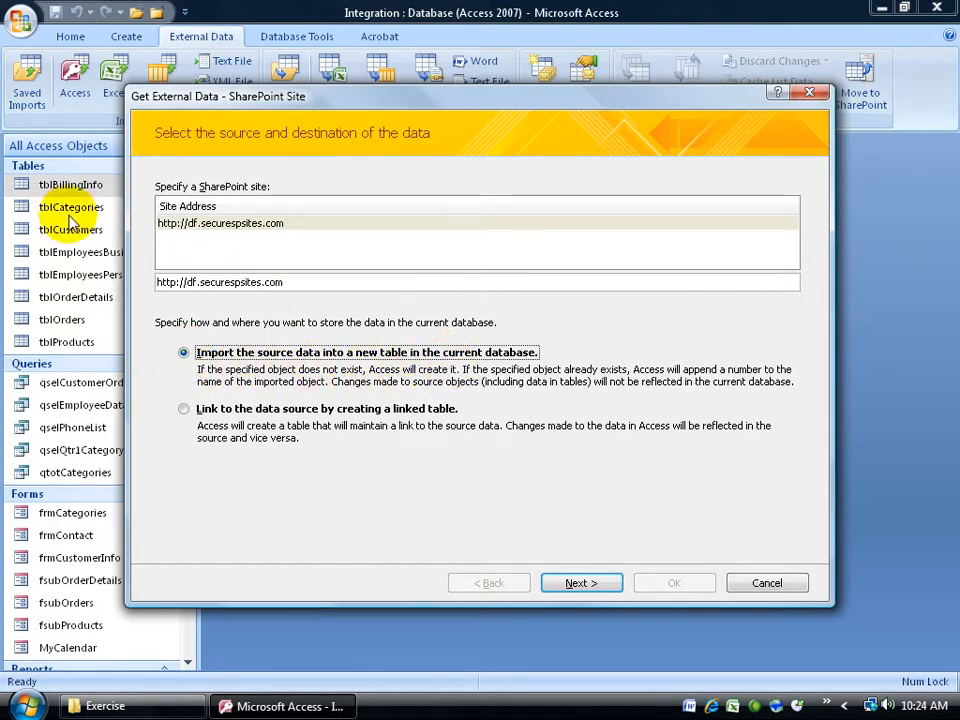
{"action": "left_click", "coordinate": [580, 582]}
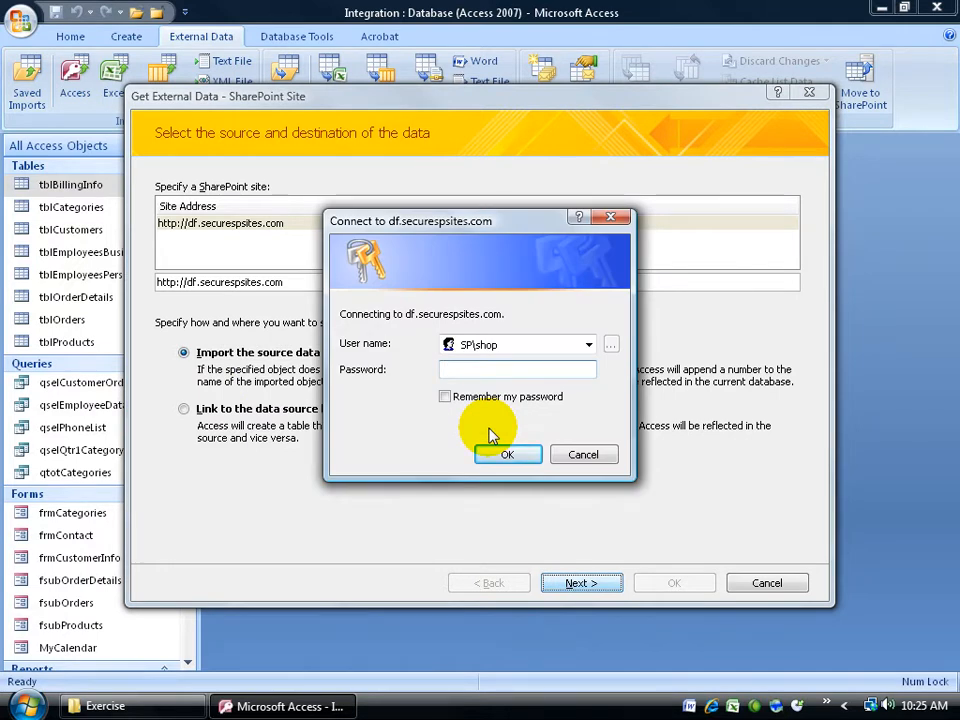
- Sign in to the SharePoint site with the password remembered and continue to the list selection
{"action": "type", "text": "••••••"}
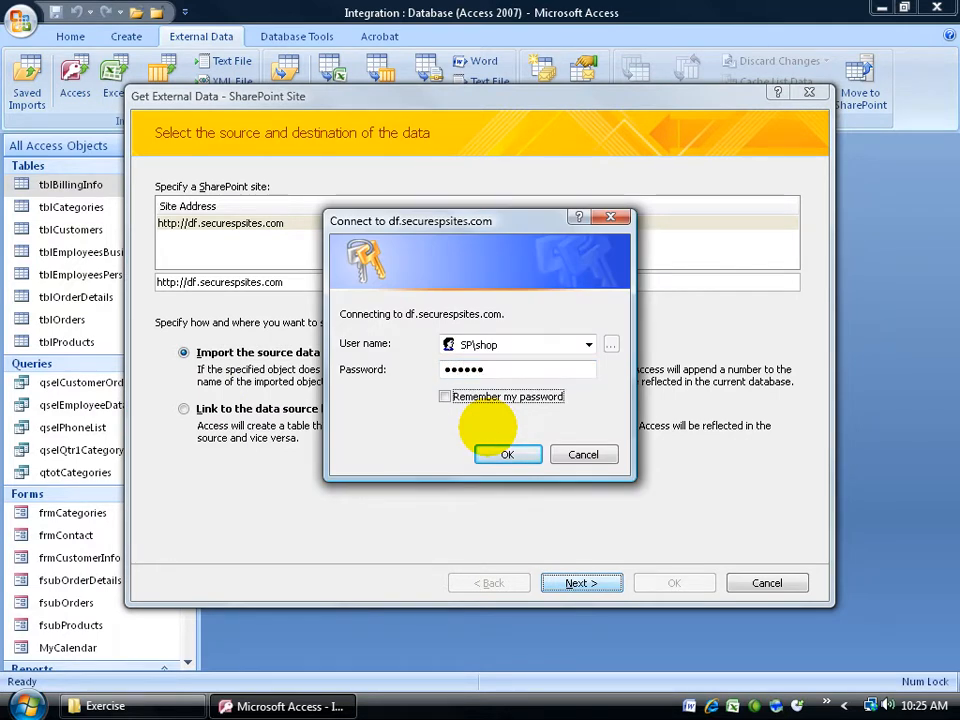
{"action": "left_click", "coordinate": [444, 396]}
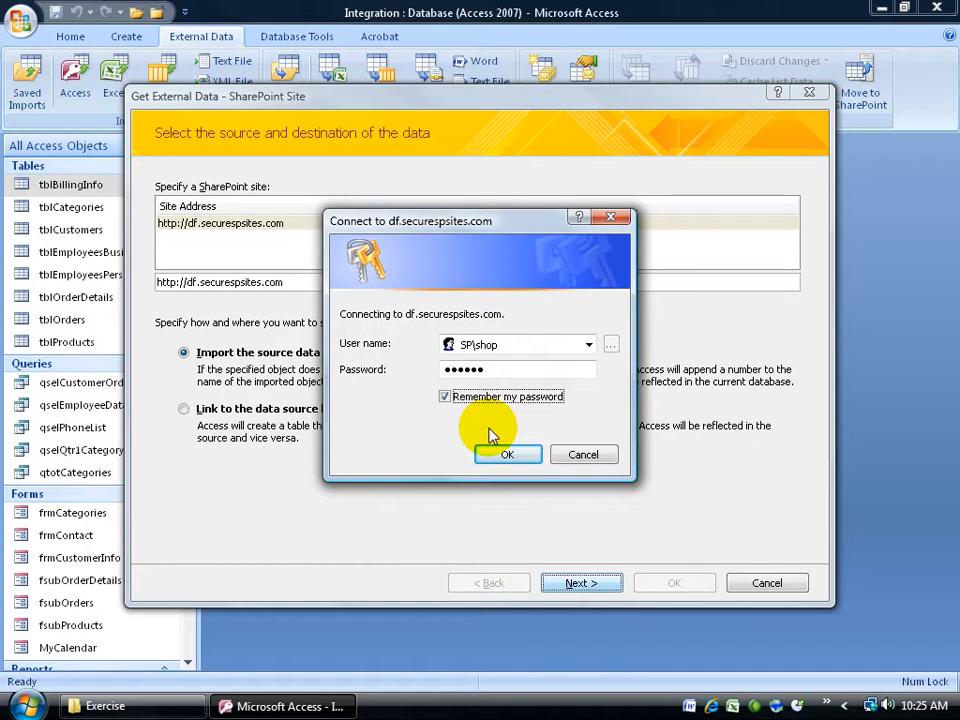
{"action": "left_click", "coordinate": [508, 454]}
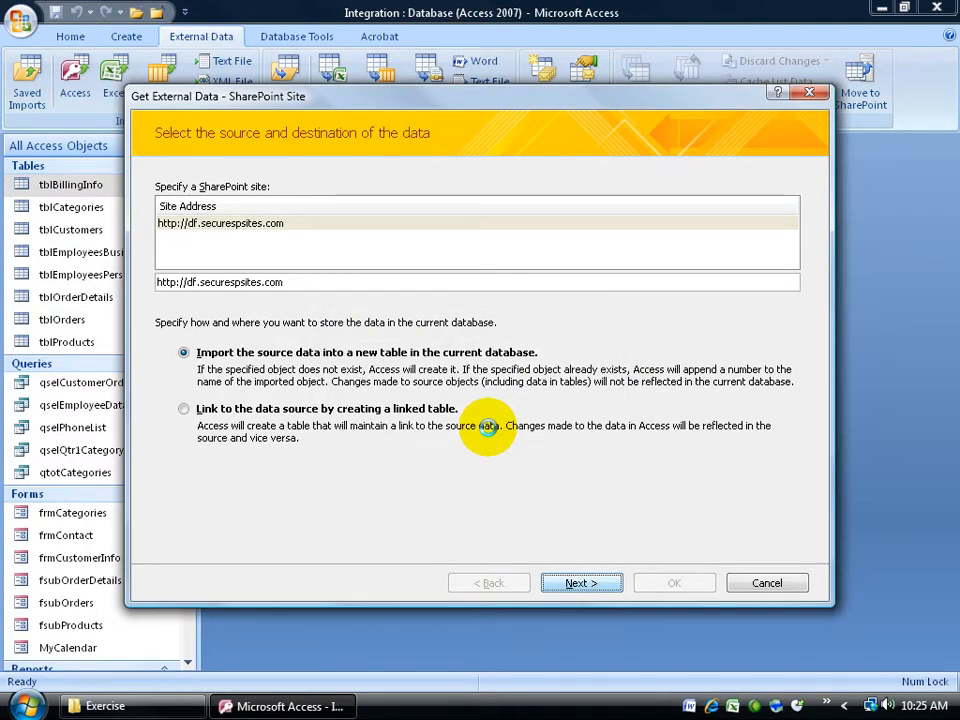
{"action": "left_click", "coordinate": [580, 582]}
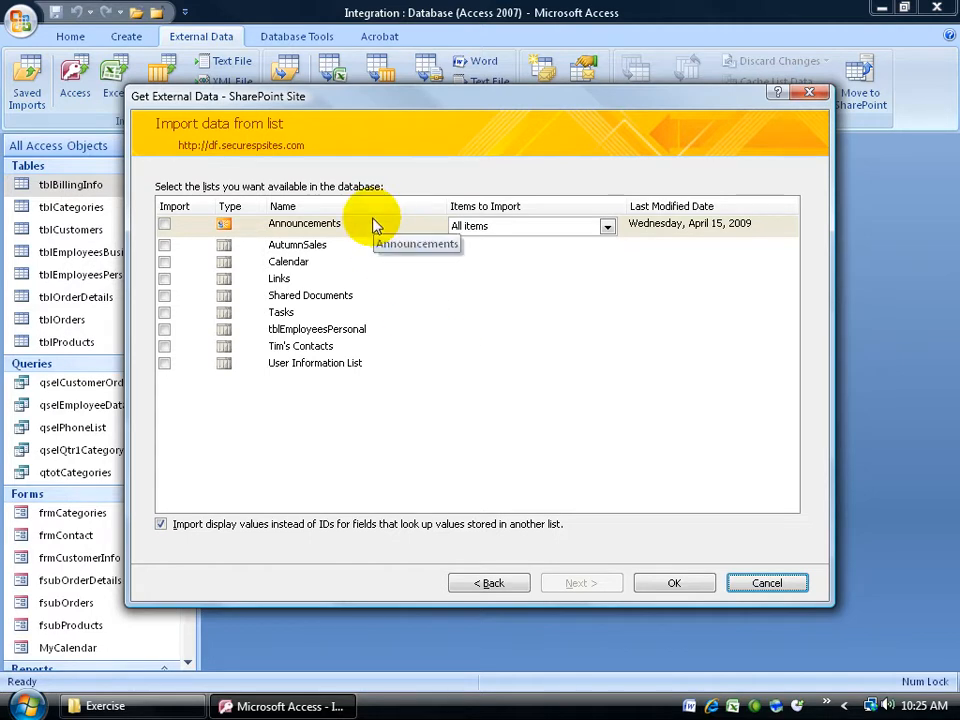
{"action": "mouse_move", "coordinate": [316, 350]}
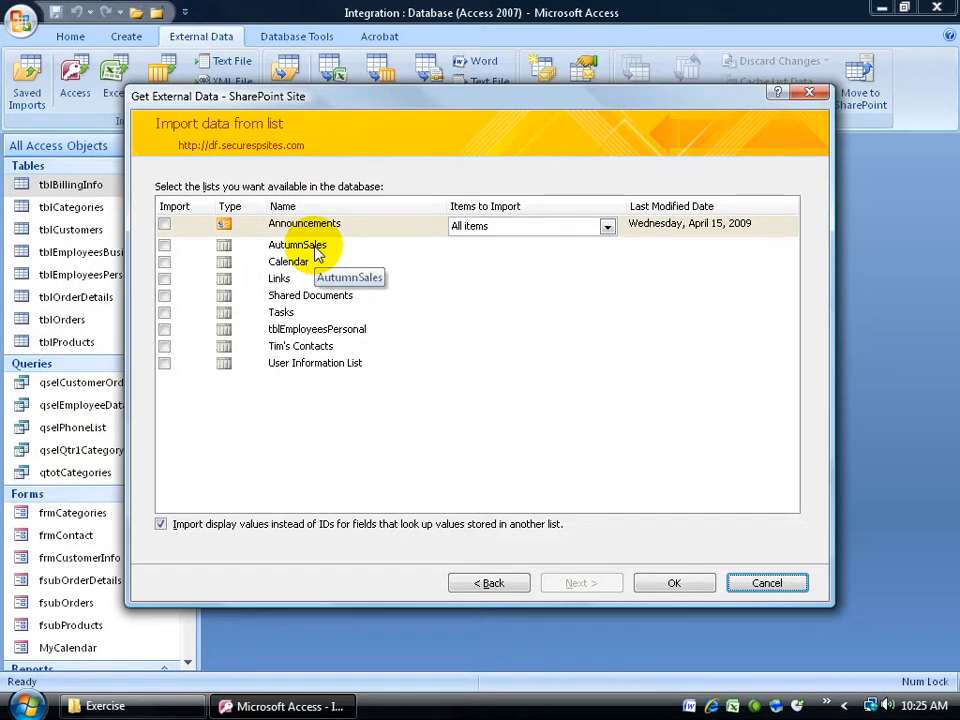
{"action": "mouse_move", "coordinate": [296, 350]}
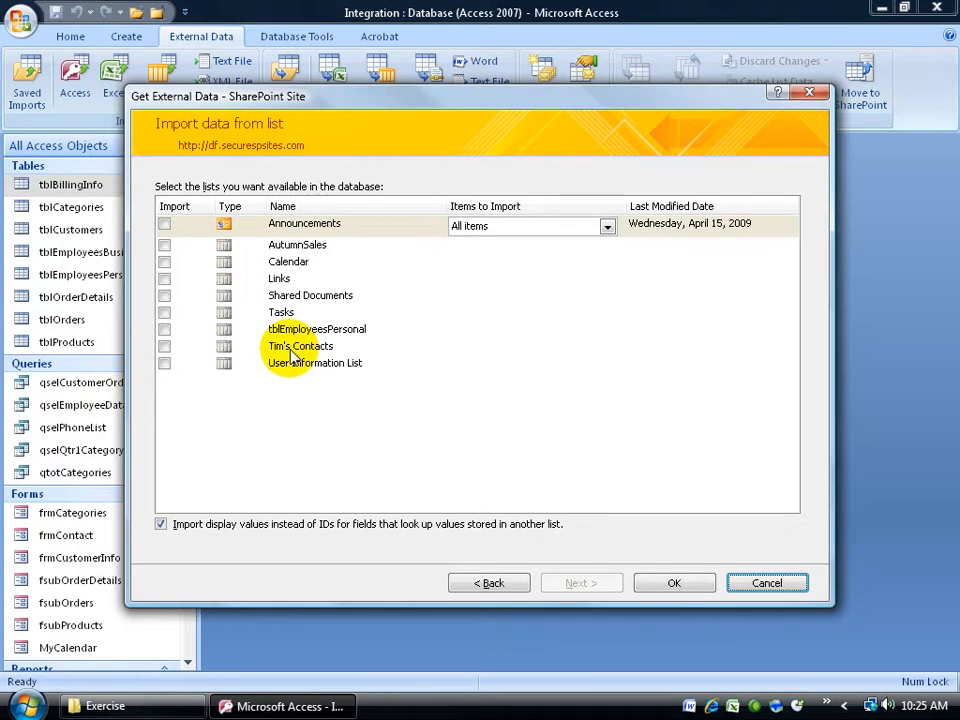
- Import the Tim's Contacts list and finish without saving the import steps
{"action": "left_click", "coordinate": [164, 346]}
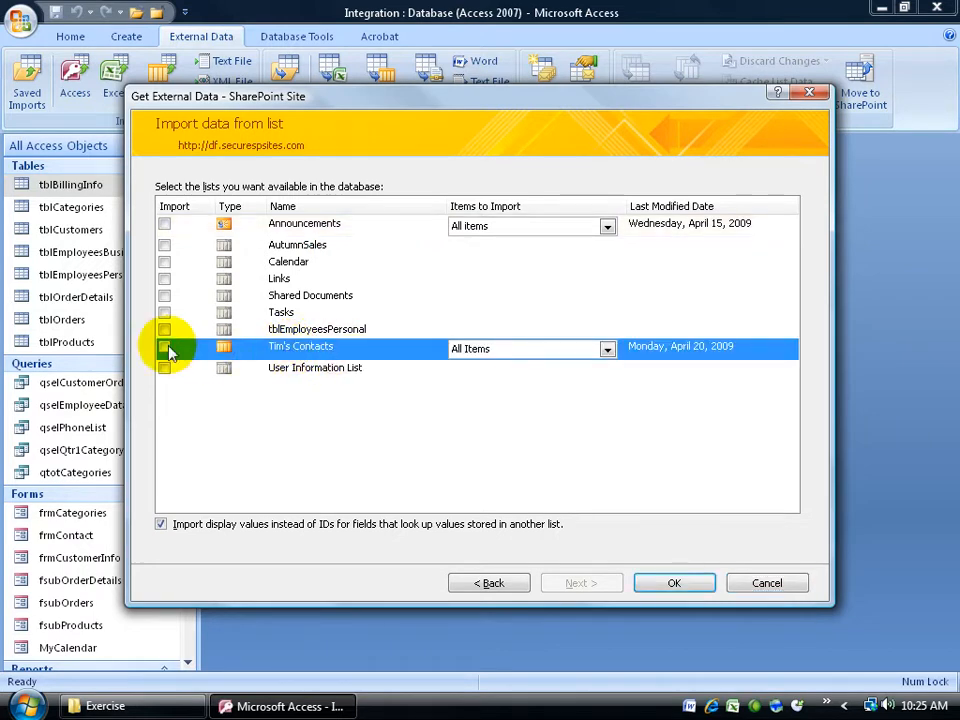
{"action": "left_click", "coordinate": [164, 346]}
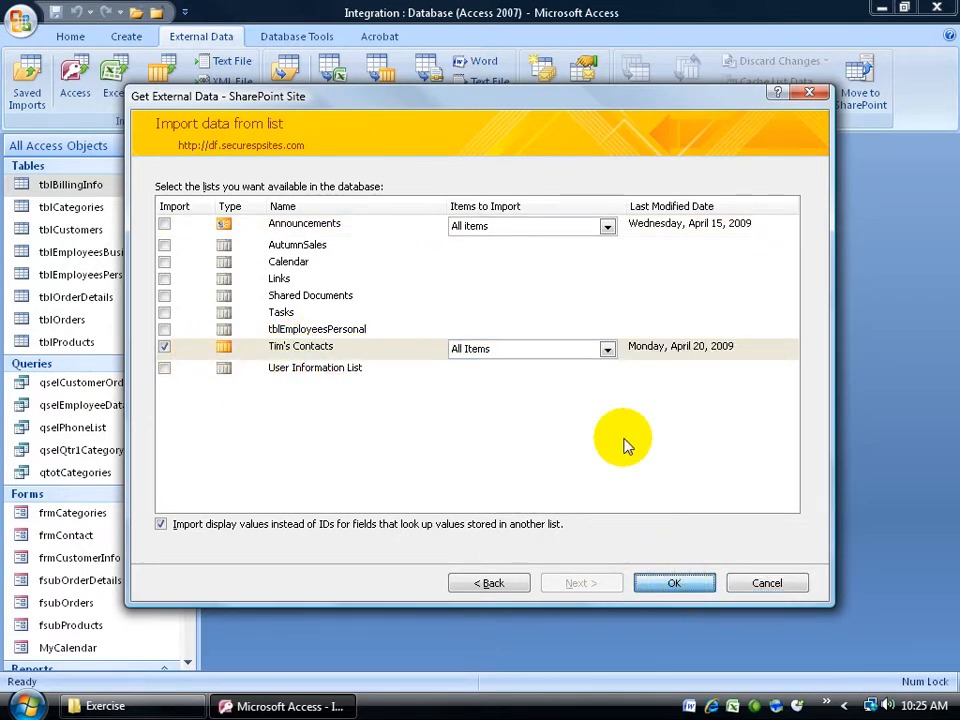
{"action": "left_click", "coordinate": [674, 582]}
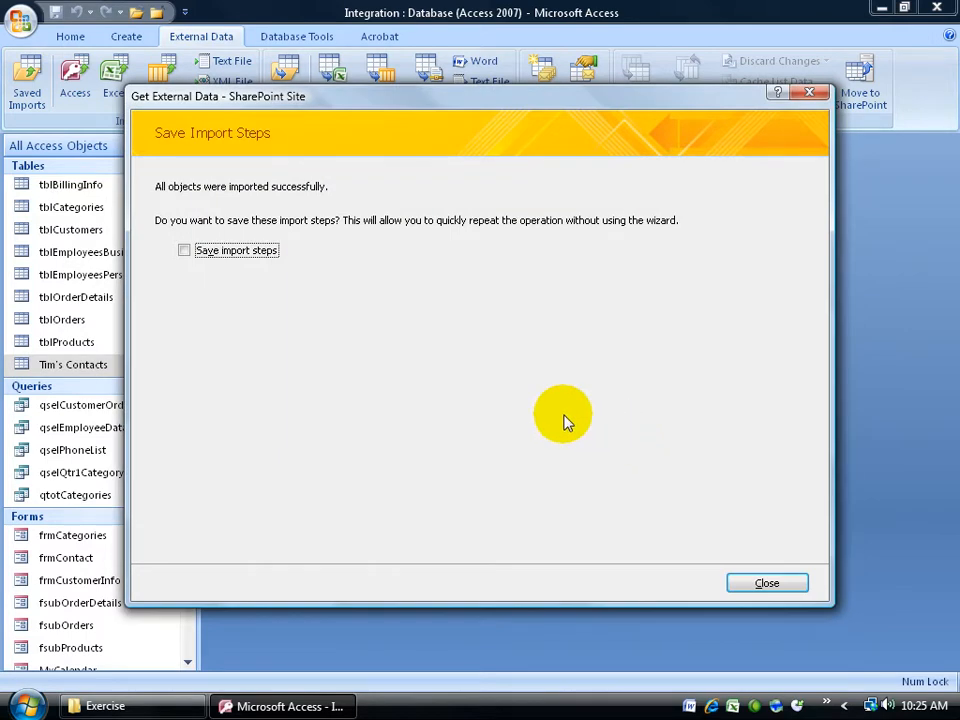
{"action": "left_click", "coordinate": [768, 584]}
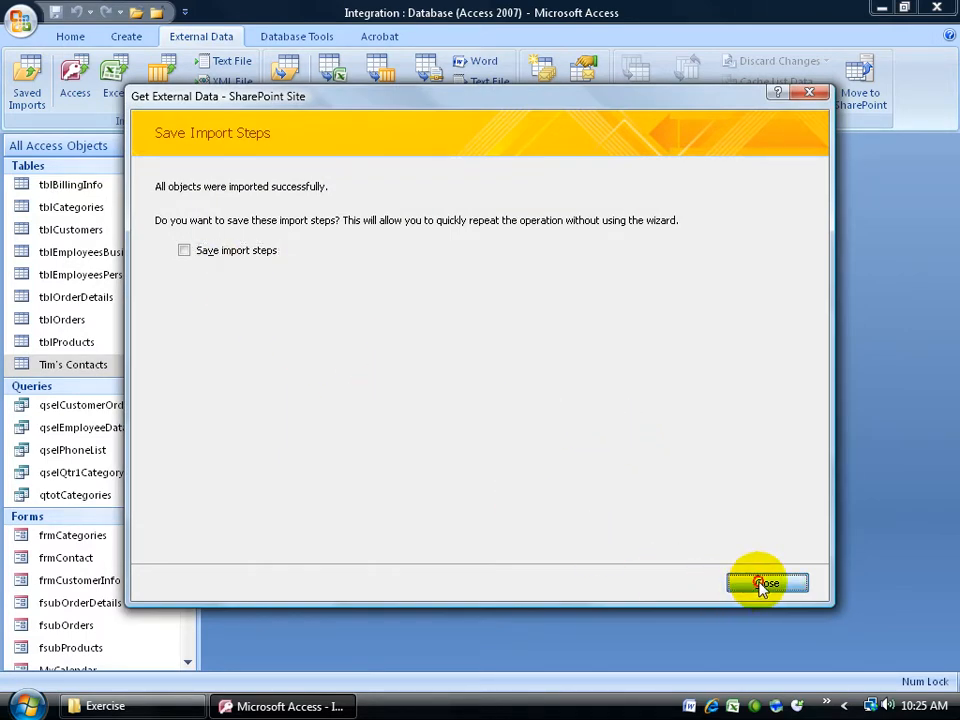
- Open the imported Tim's Contacts table in Datasheet View
{"action": "left_click", "coordinate": [768, 582]}
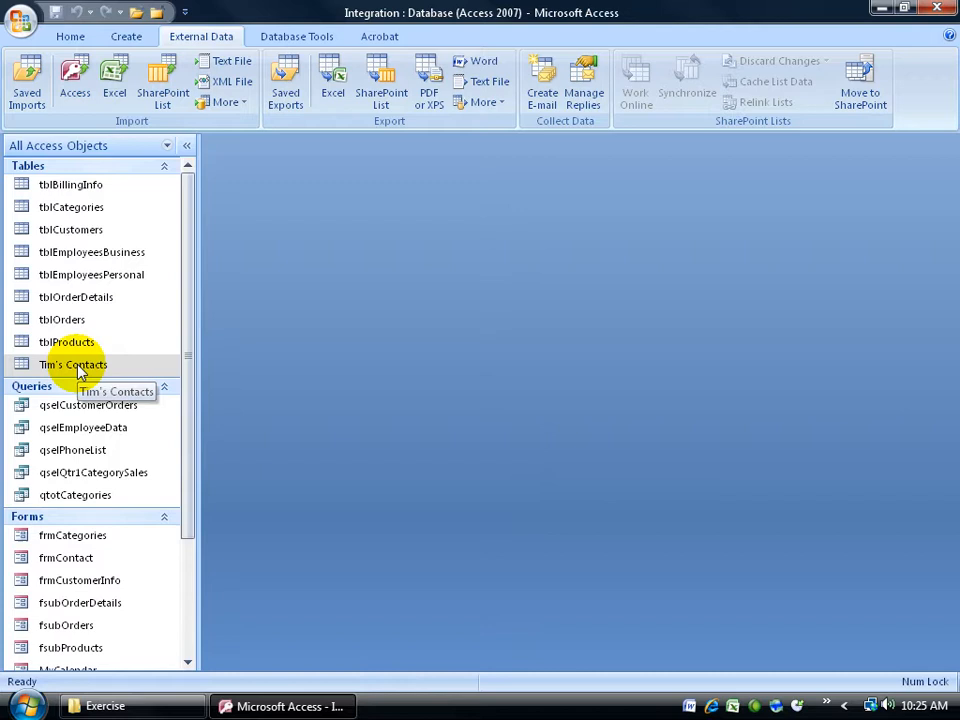
{"action": "double_click", "coordinate": [72, 364]}
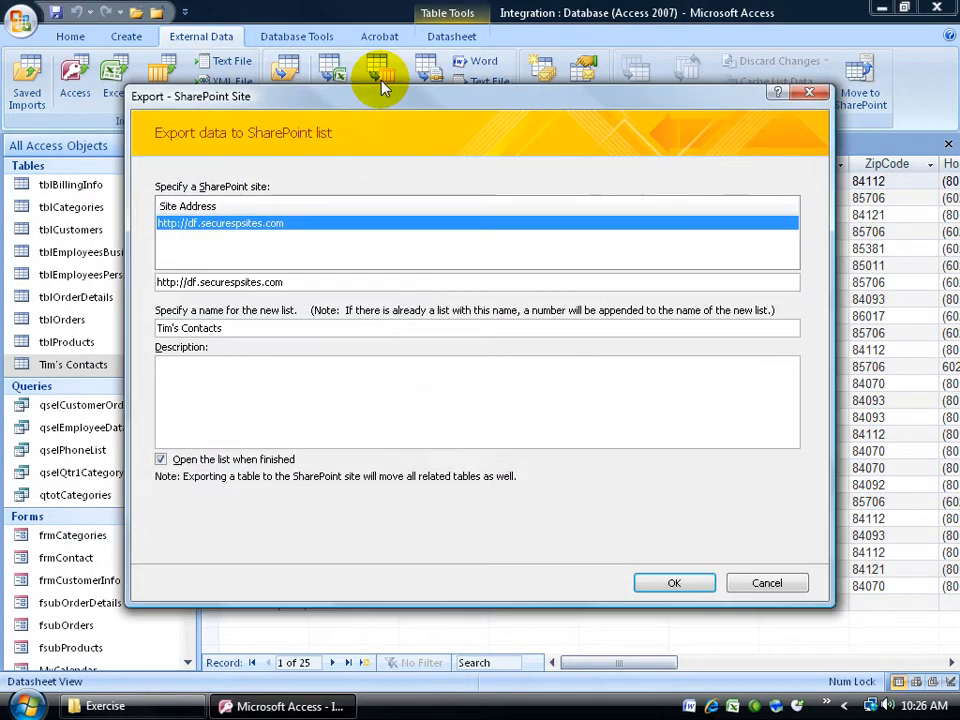
{"action": "mouse_move", "coordinate": [210, 348]}
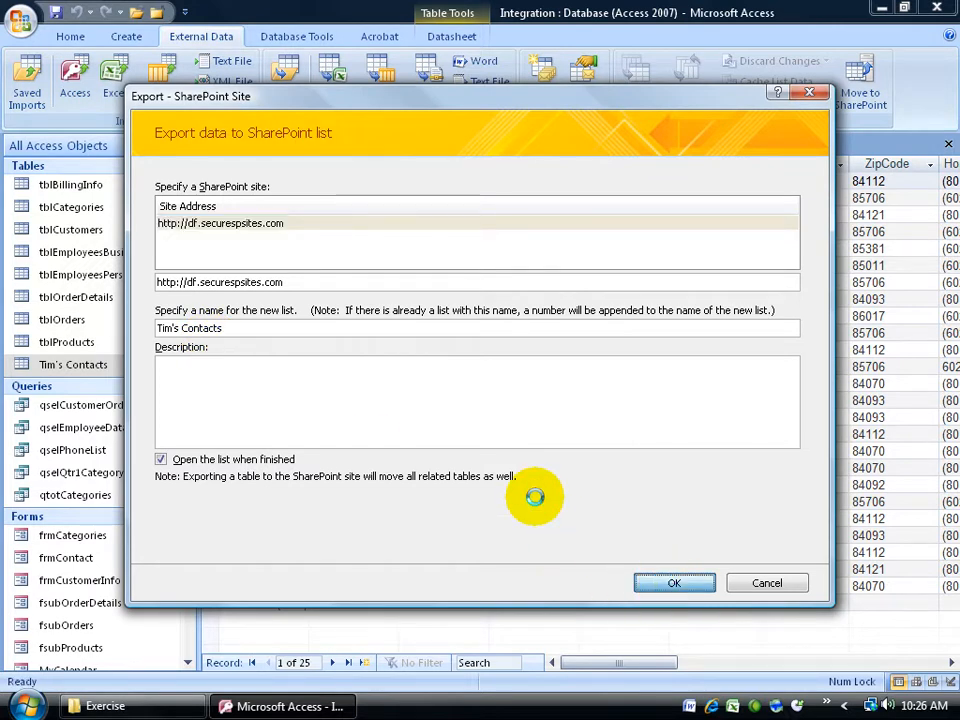
- Export Tim's Contacts to the SharePoint site, sign in, and view the new list in the browser
{"action": "left_click", "coordinate": [674, 584]}
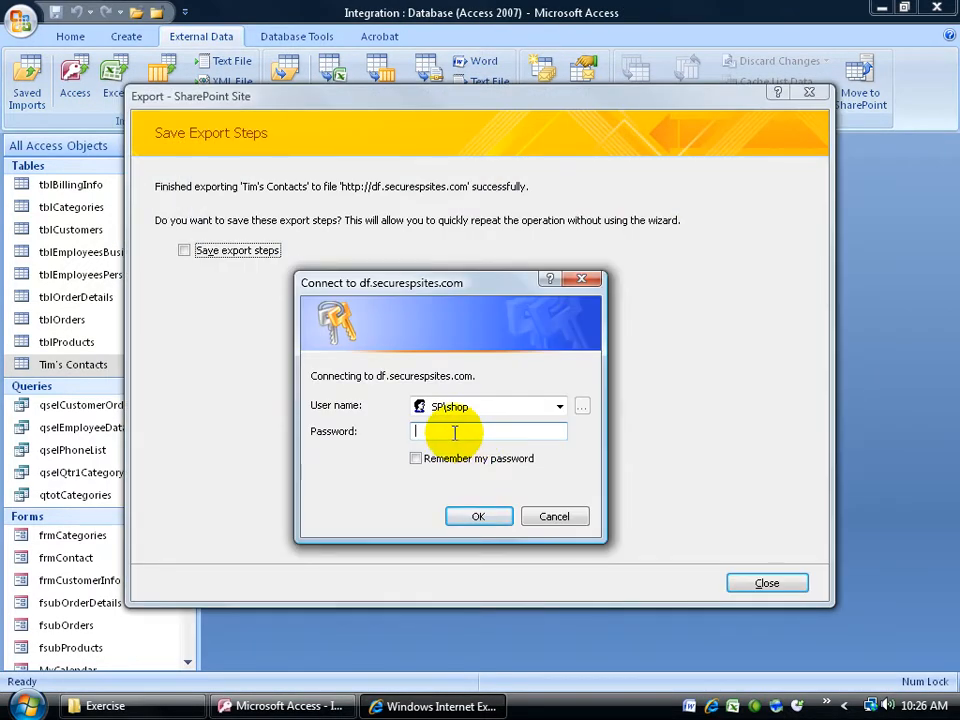
{"action": "type", "text": "••••••"}
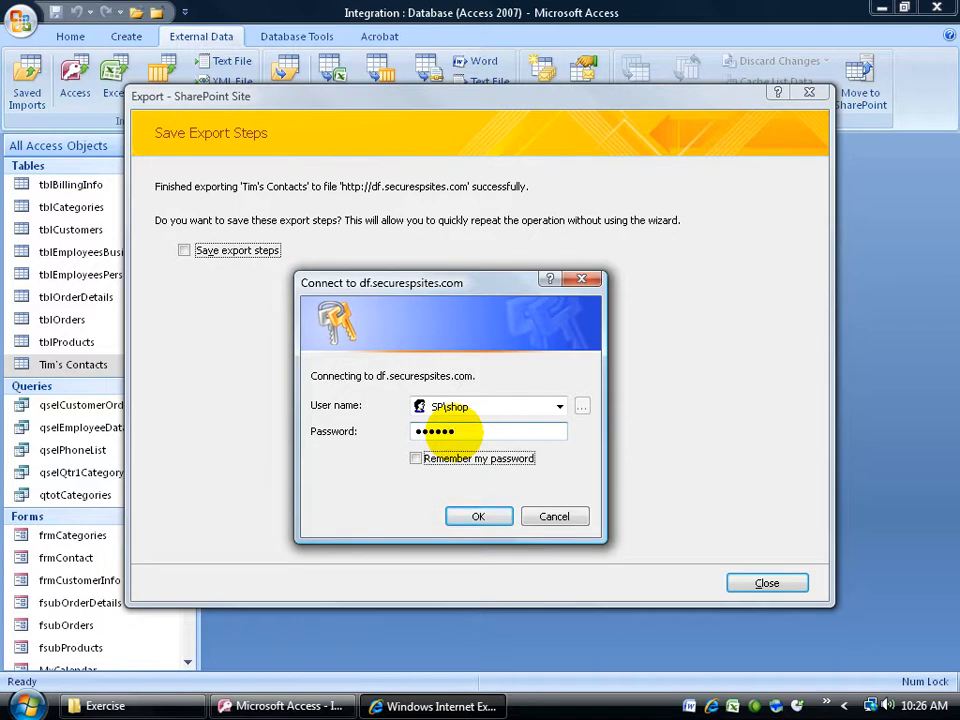
{"action": "left_click", "coordinate": [480, 516]}
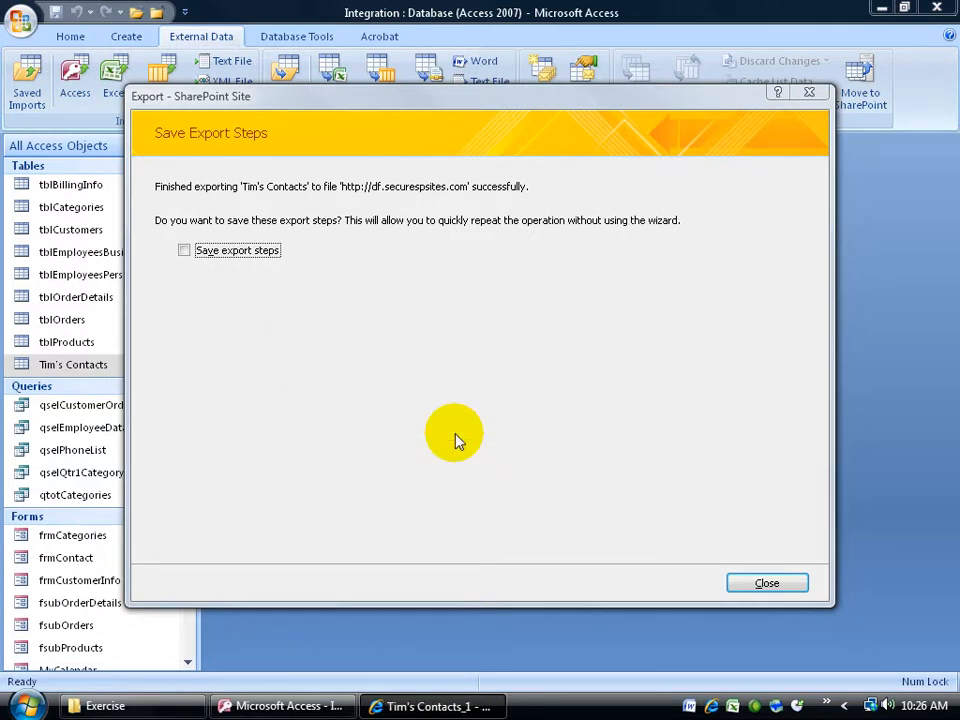
{"action": "left_click", "coordinate": [766, 582]}
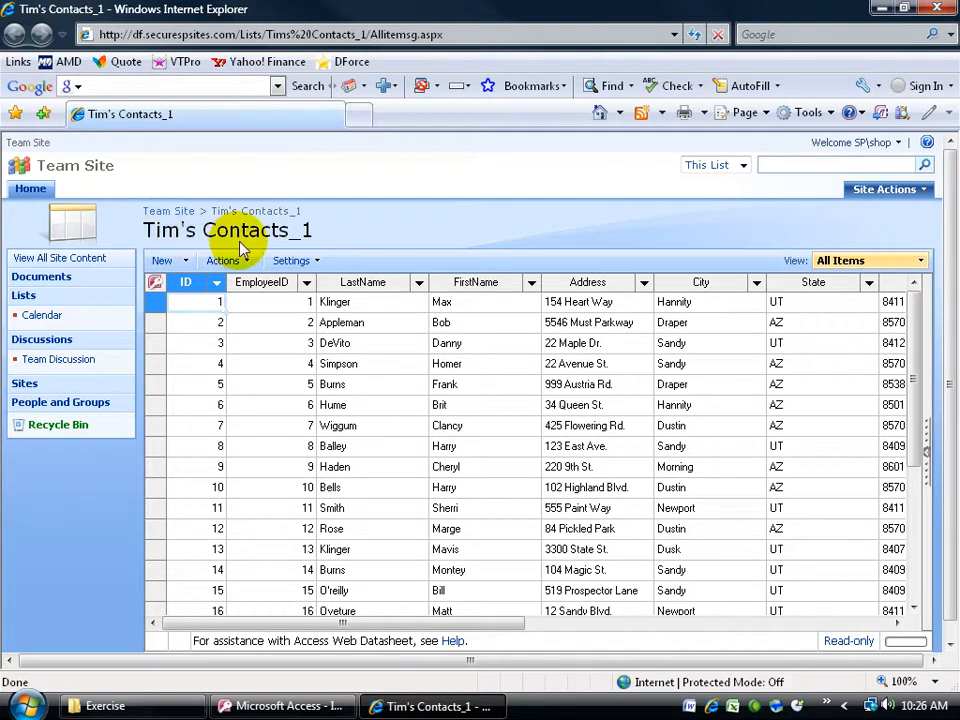
{"action": "mouse_move", "coordinate": [348, 238]}
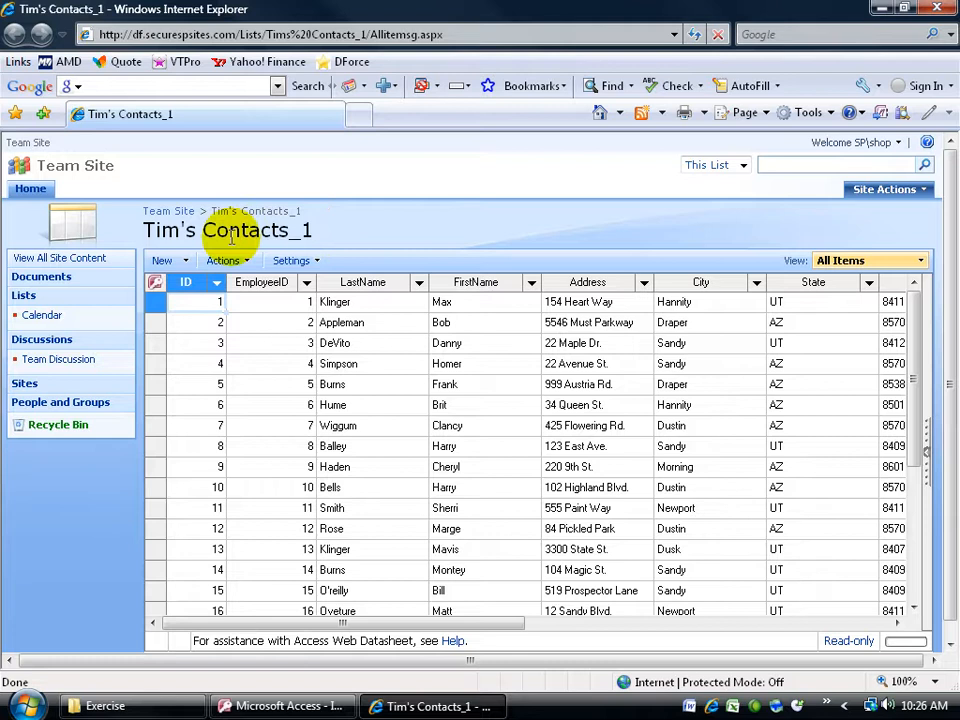
{"action": "mouse_move", "coordinate": [332, 244]}
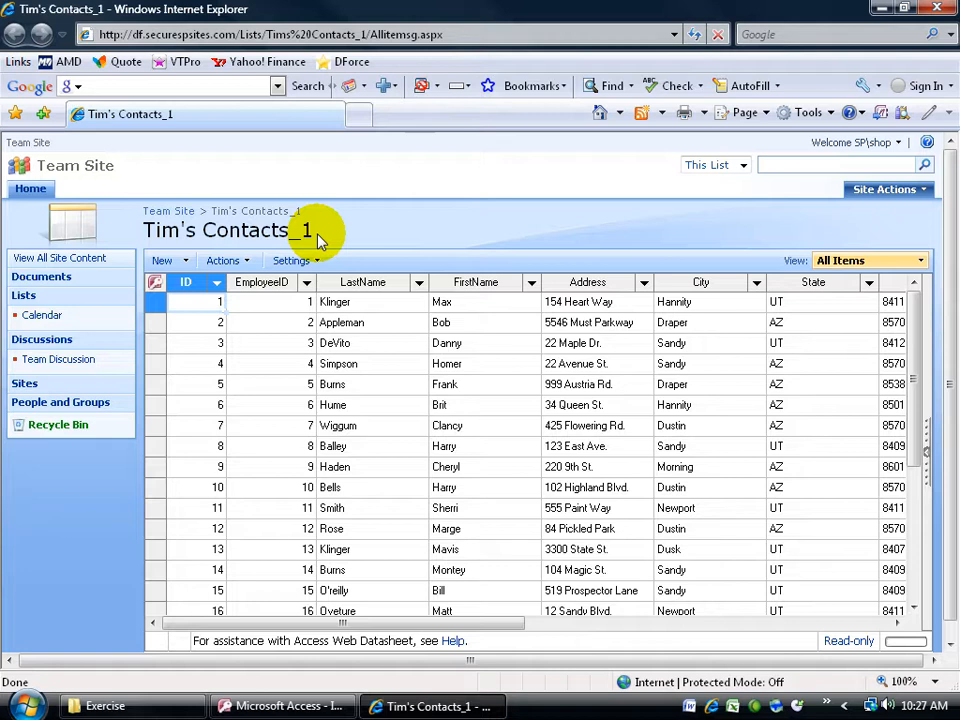
{"action": "mouse_move", "coordinate": [24, 302]}
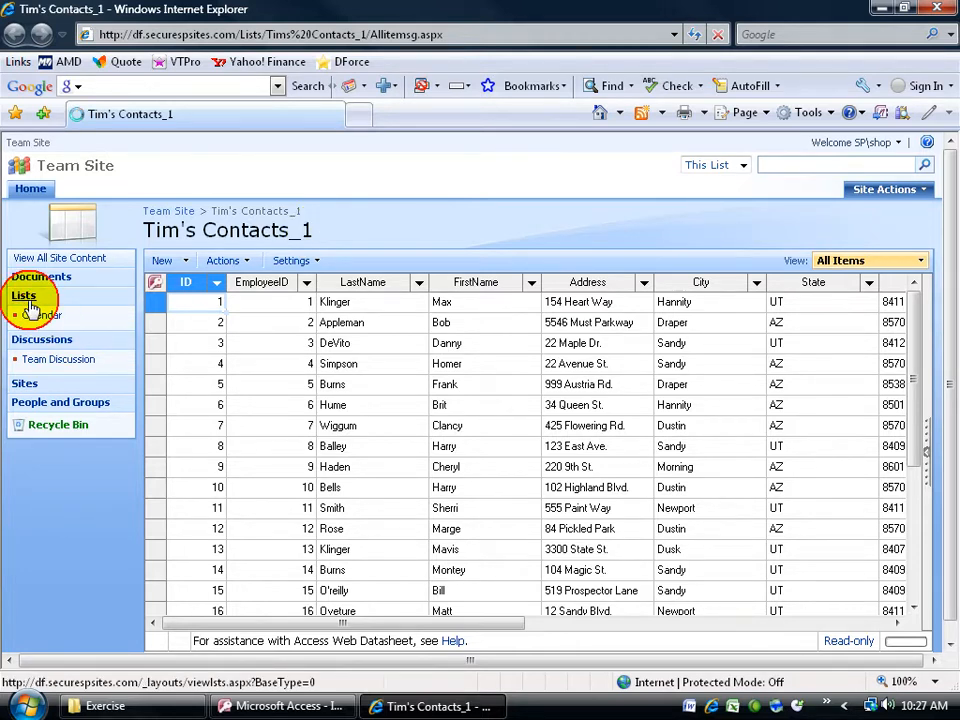
- Show All Site Content, where Tim's Contacts_1 now sits beside Tim's Contacts
{"action": "left_click", "coordinate": [24, 294]}
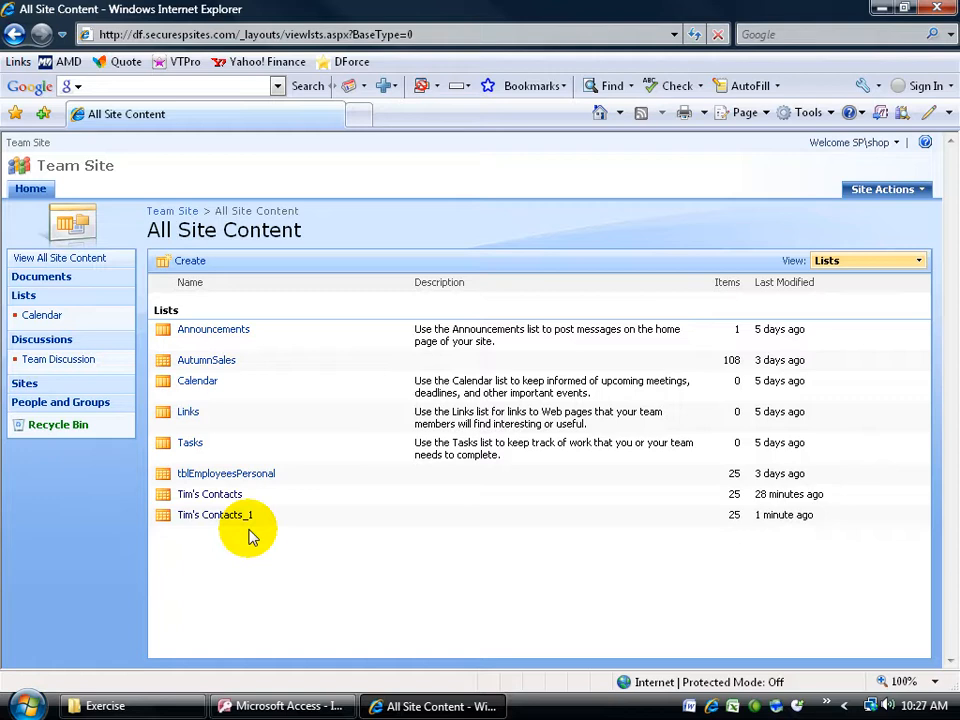
{"action": "mouse_move", "coordinate": [264, 544]}
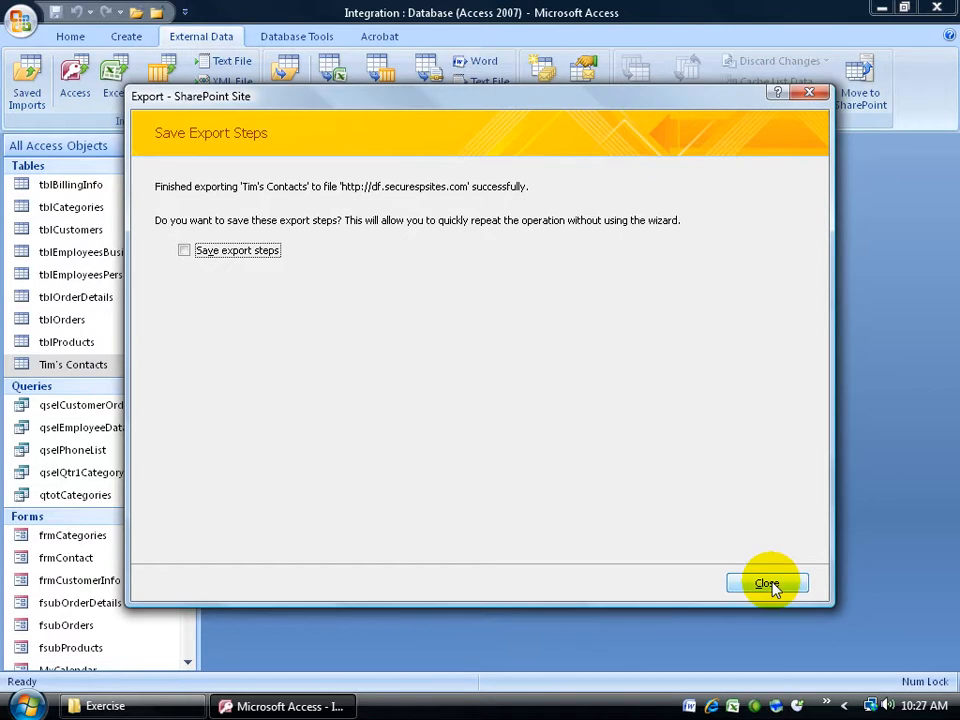
- Close the export wizard's Save Export Steps page without saving
{"action": "left_click", "coordinate": [768, 584]}
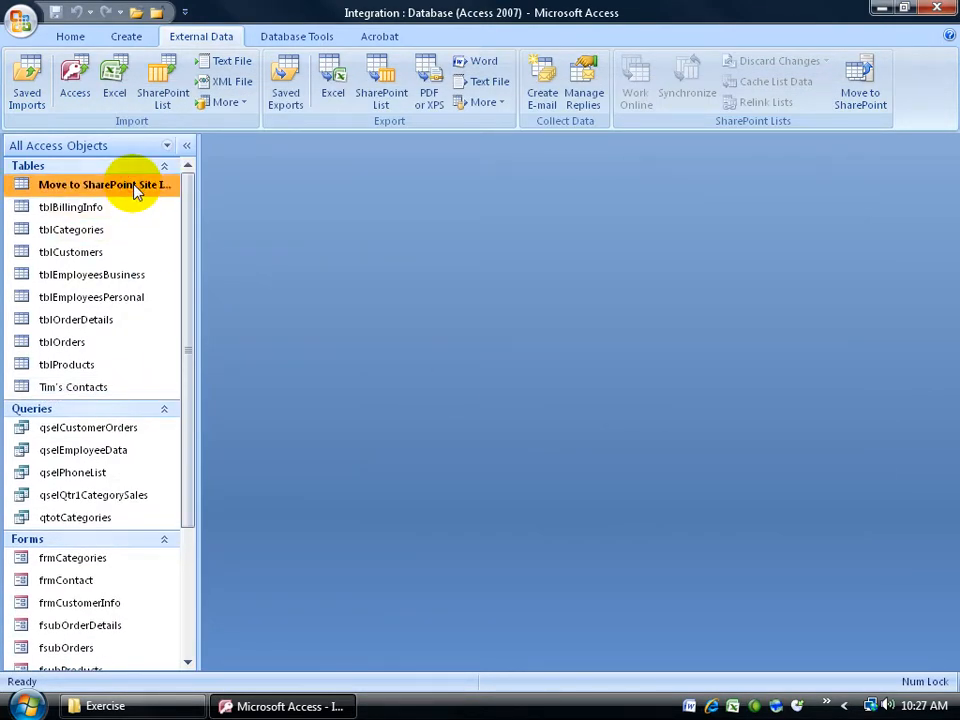
{"action": "mouse_move", "coordinate": [116, 192]}
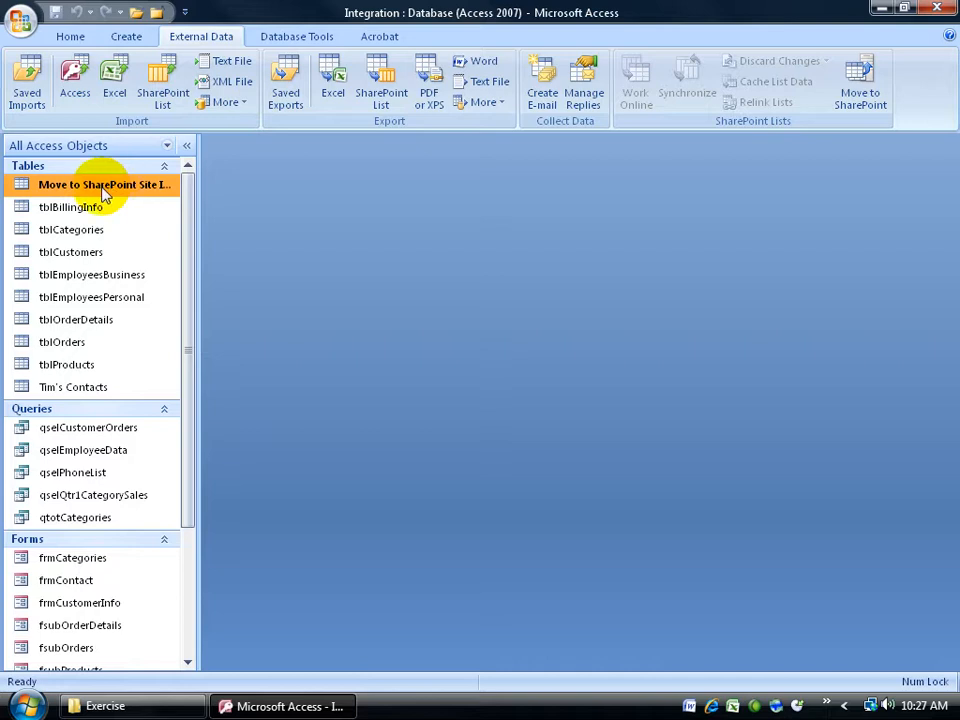
- Open Move to SharePoint Site Issues and inspect why a Tim's Contacts field was not migrated
{"action": "double_click", "coordinate": [104, 184]}
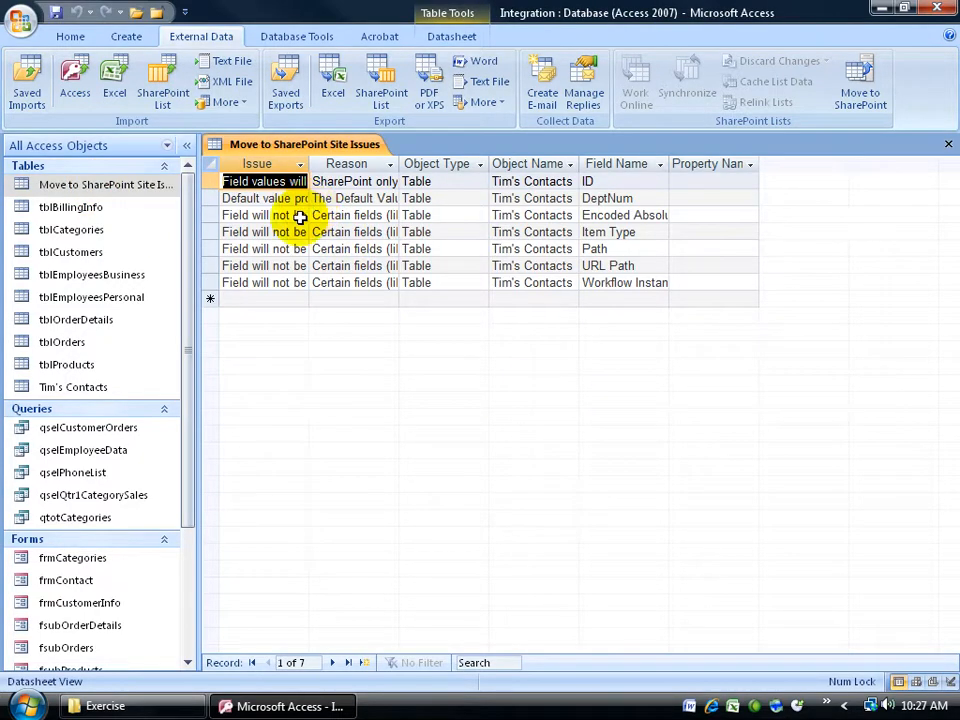
{"action": "mouse_move", "coordinate": [72, 386]}
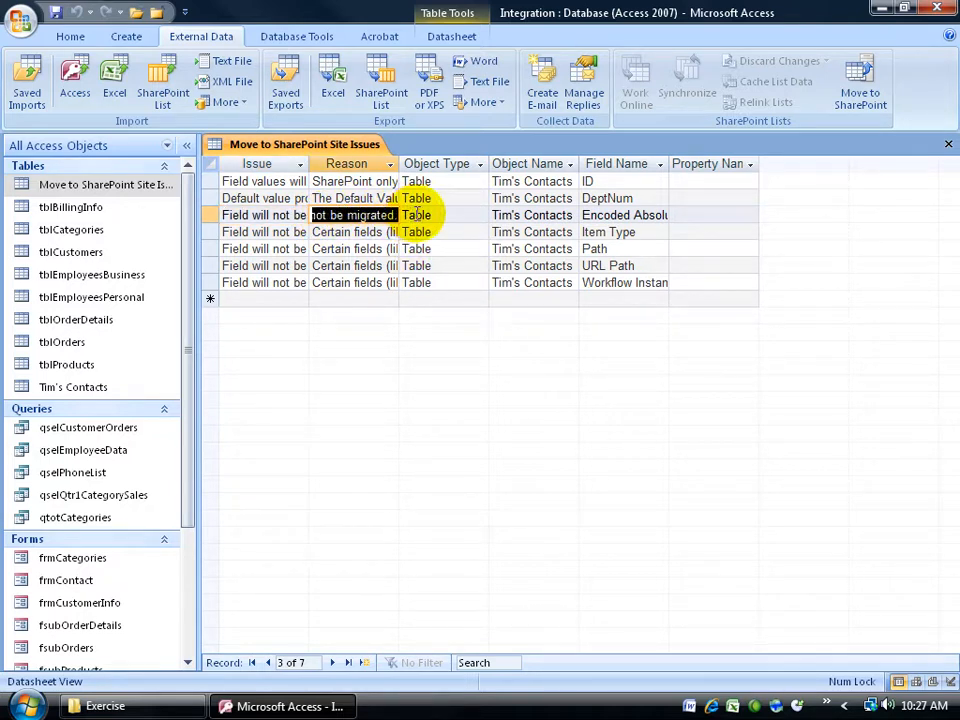
{"action": "left_click", "coordinate": [456, 260]}
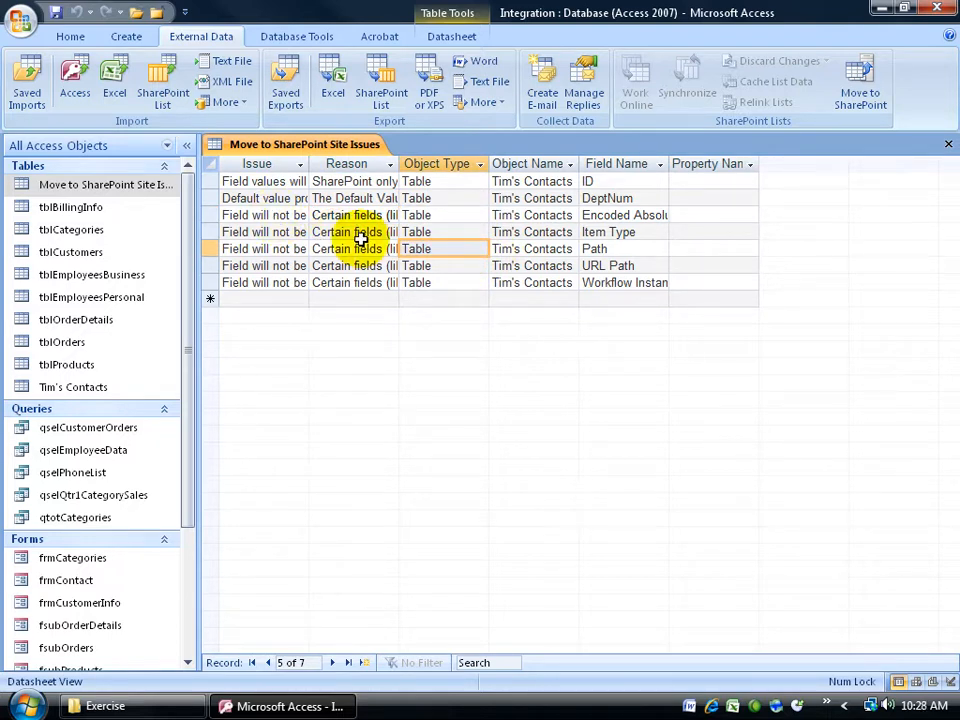
{"action": "mouse_move", "coordinate": [128, 184]}
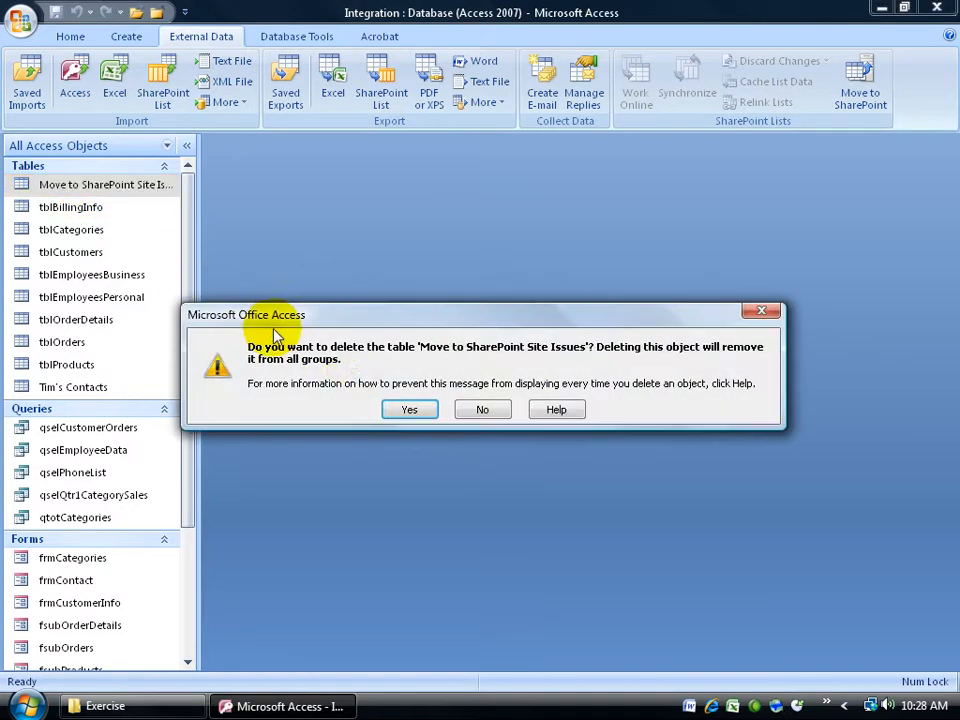
- Confirm deleting the Move to SharePoint Site Issues table from the database
{"action": "left_click", "coordinate": [408, 408]}
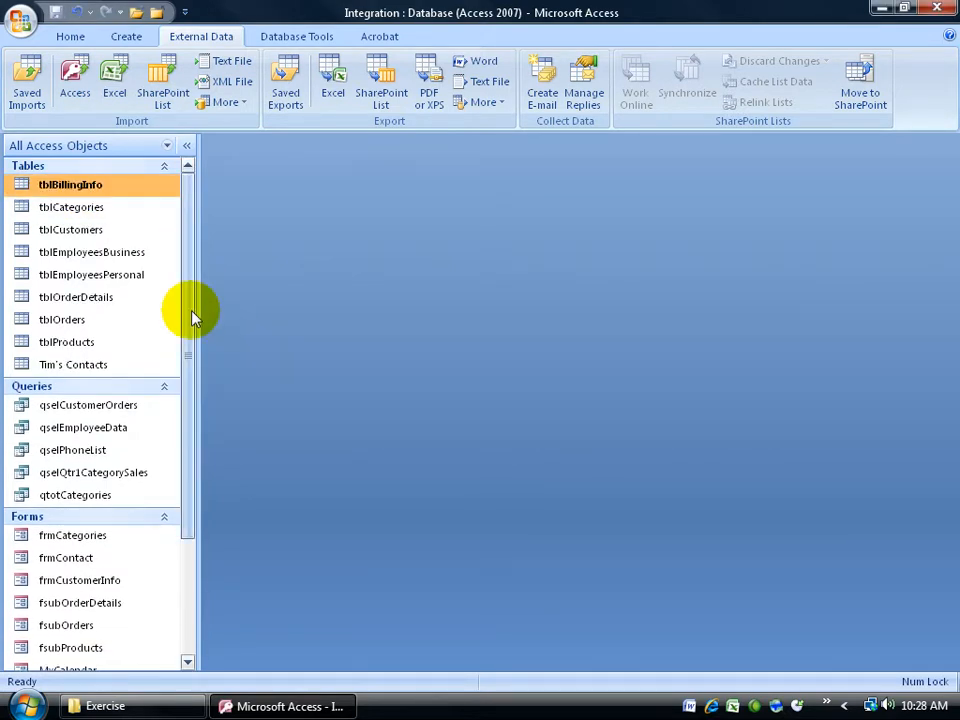